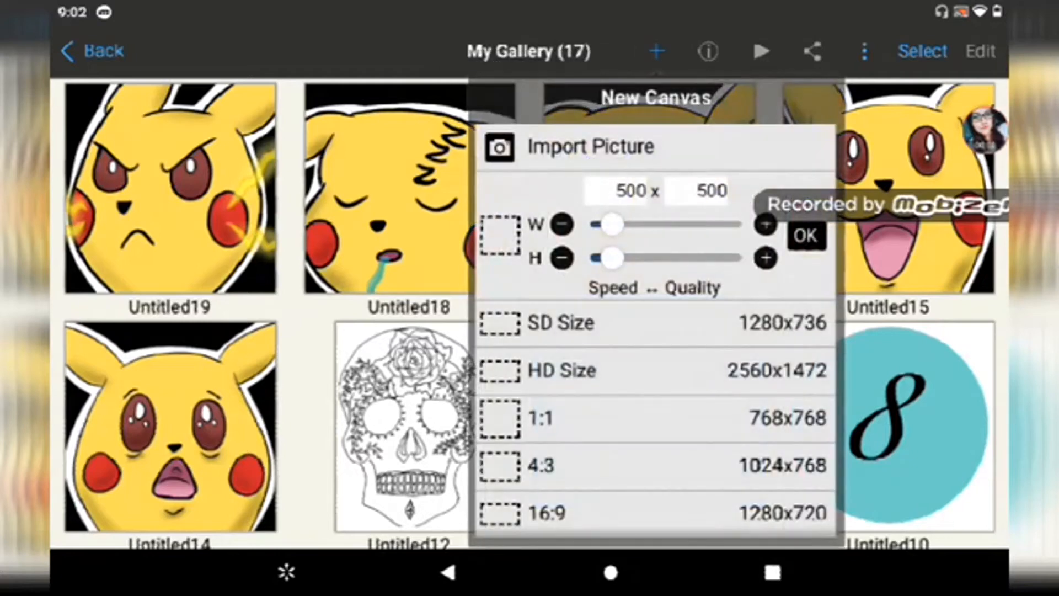
# - Create the 500x500 canvas with the Pikachu sketch photo and adjust its levels for clear lines
pyautogui.click(805, 236)
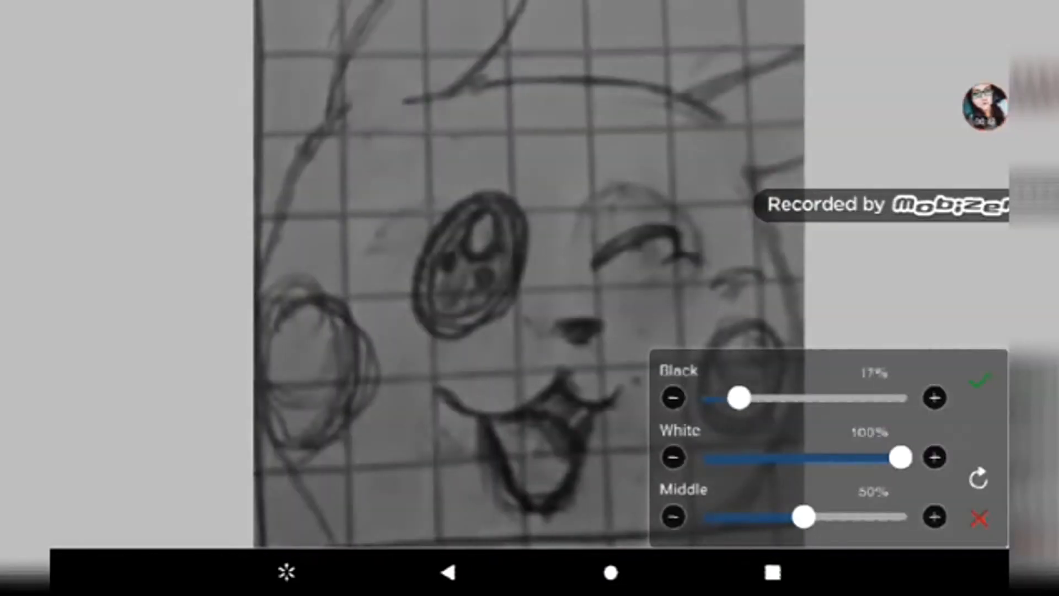
pyautogui.moveTo(901, 456); pyautogui.dragTo(814, 457)
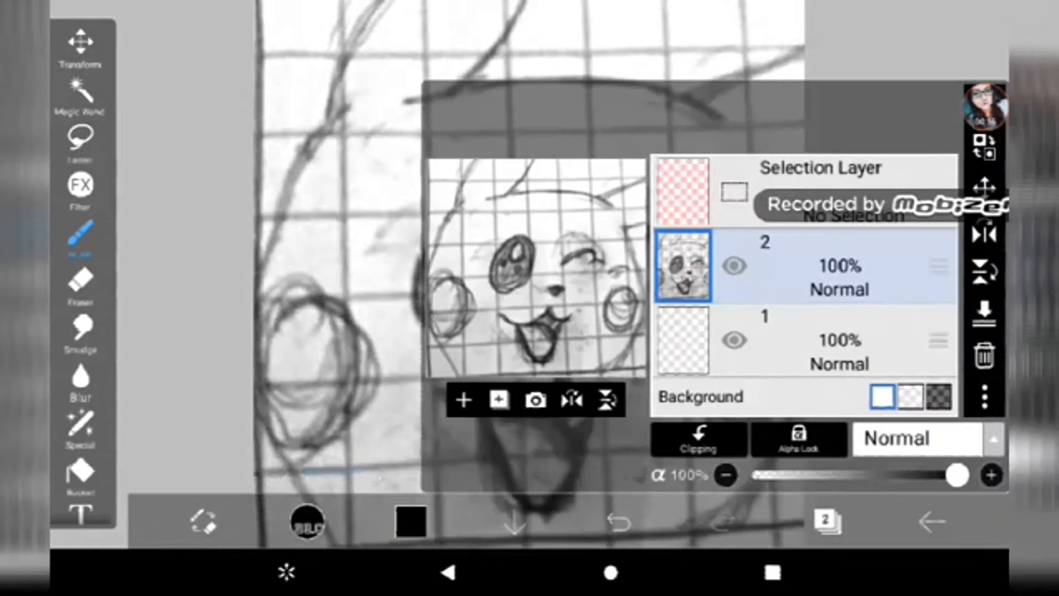
# - Lower the sketch layer's opacity so it becomes a faint tracing guide
pyautogui.moveTo(957, 475); pyautogui.dragTo(872, 475)
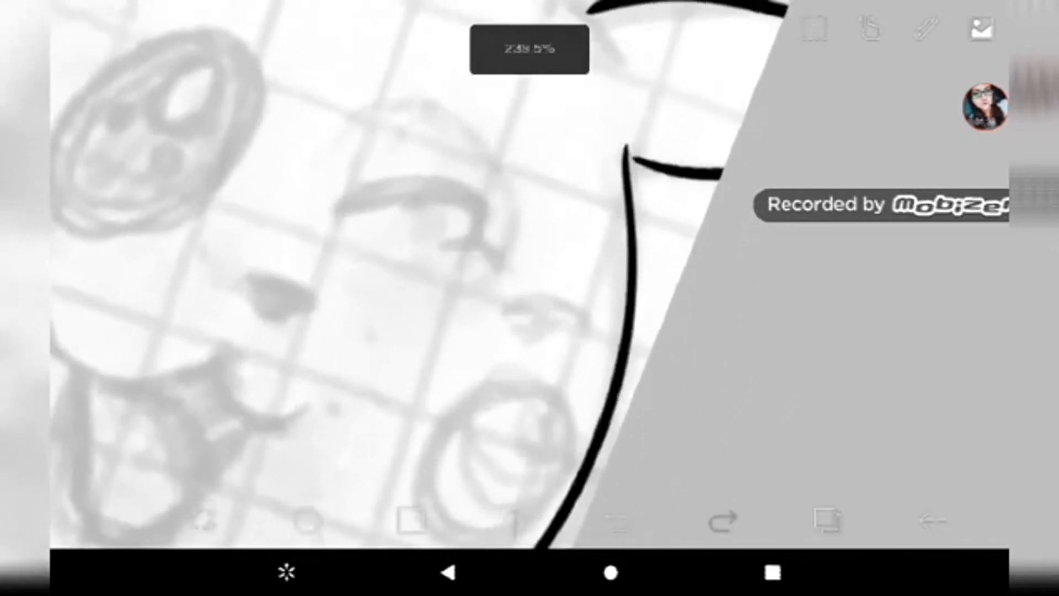
# - Ink Pikachu's head outline, ears, eyes, cheeks, nose and open mouth in black
pyautogui.click(619, 521)
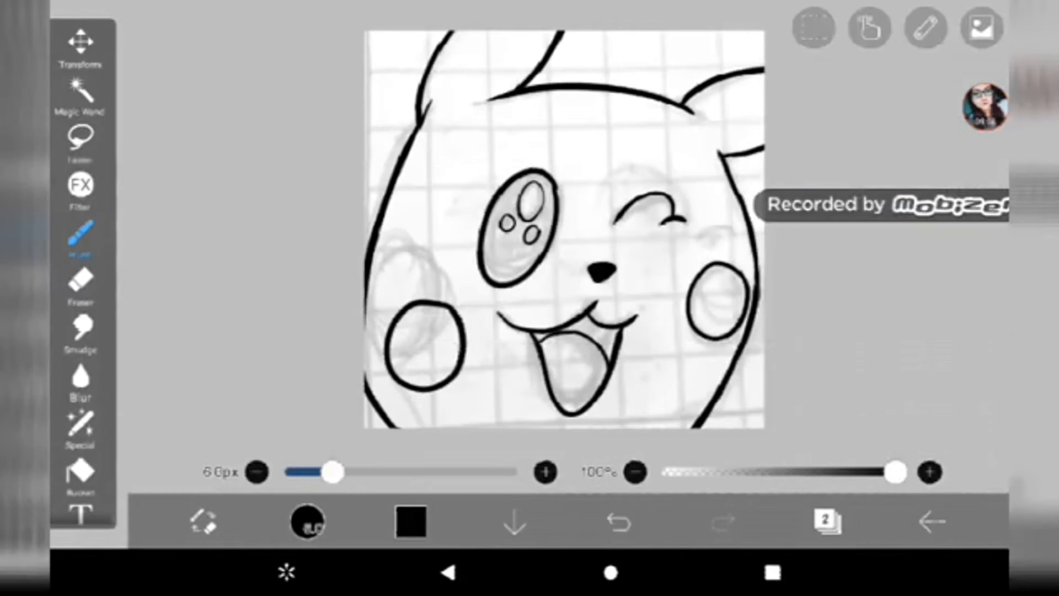
# - Bucket-fill Pikachu's head and ears with flat yellow inside the lineart
pyautogui.click(308, 522)
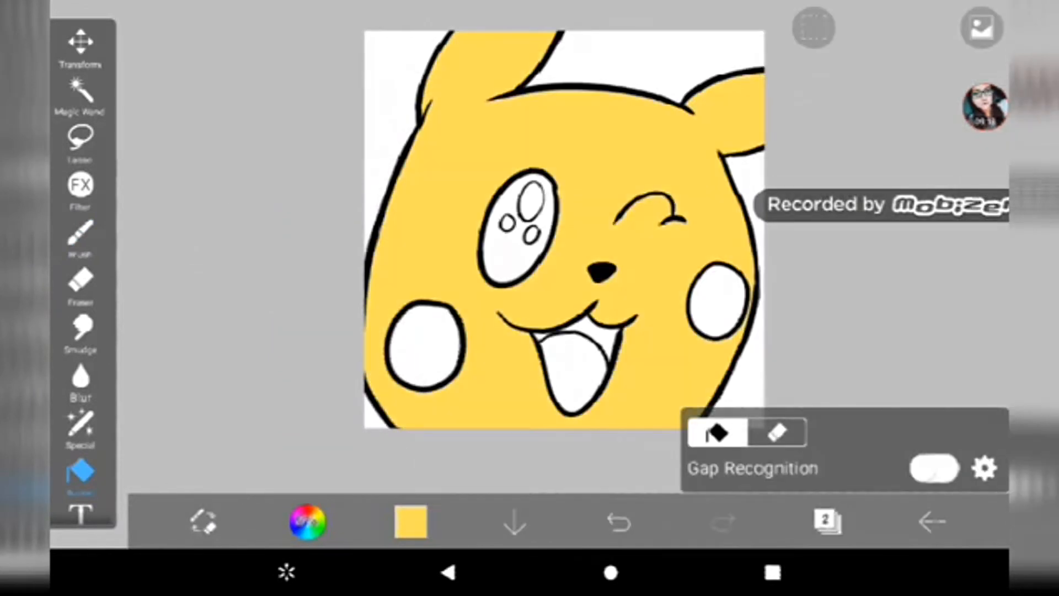
pyautogui.click(825, 521)
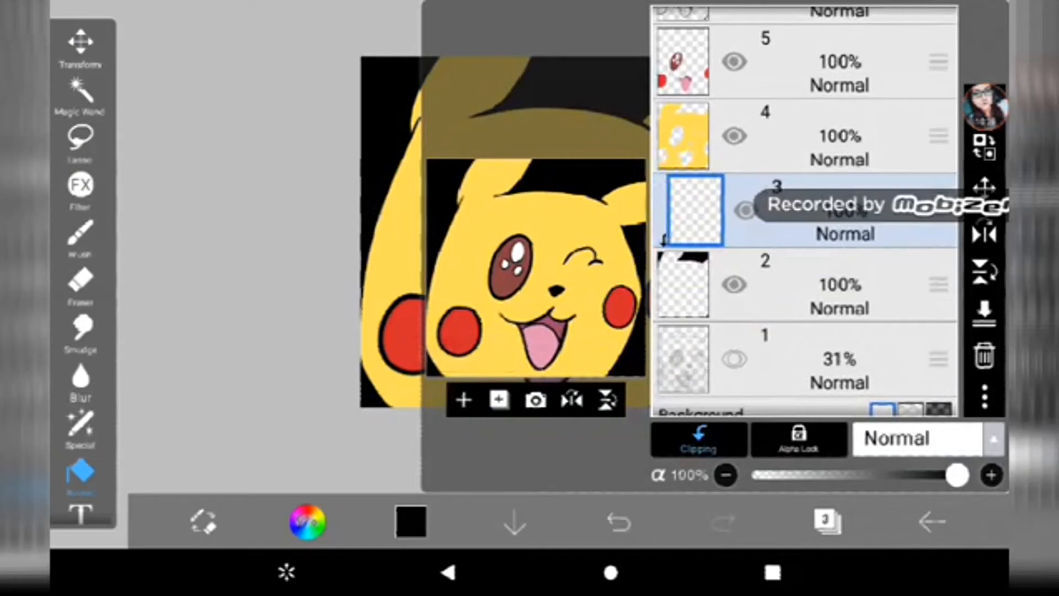
# - Add black background and white outline layers, plus a shading layer clipped to the yellow
pyautogui.click(79, 233)
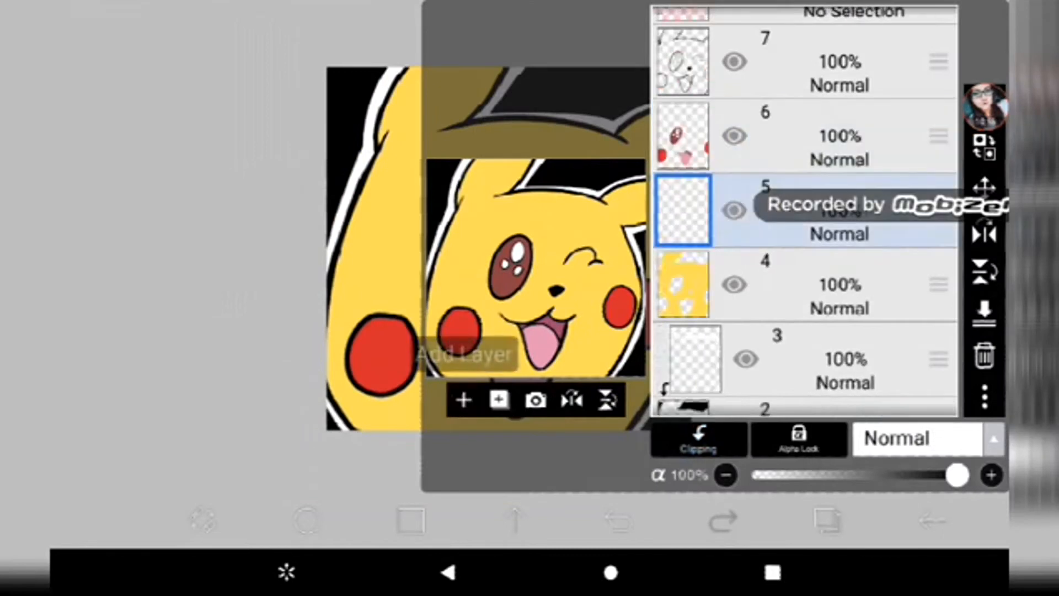
pyautogui.click(698, 438)
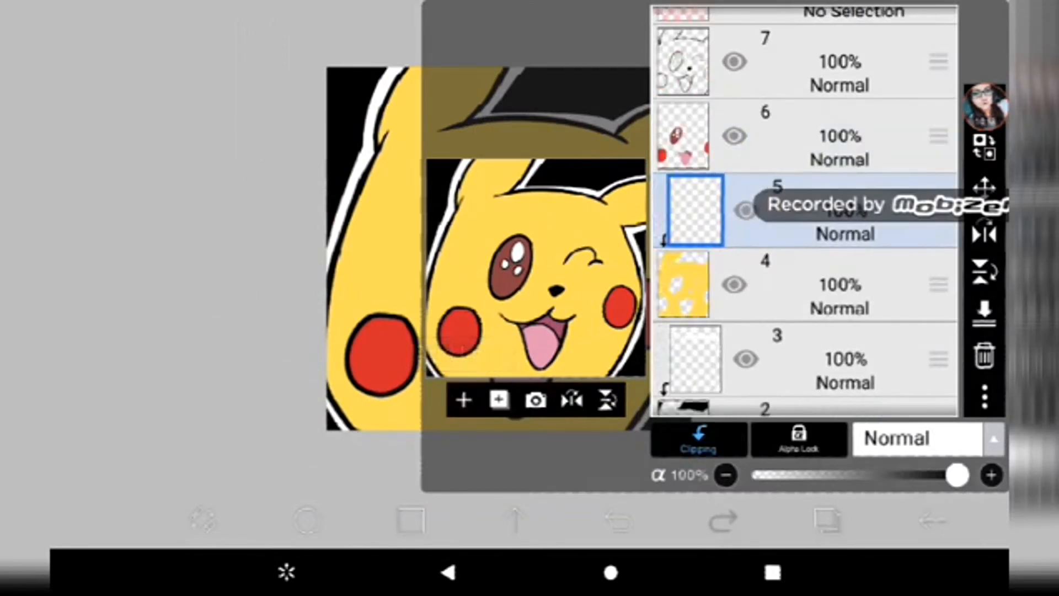
pyautogui.click(305, 520)
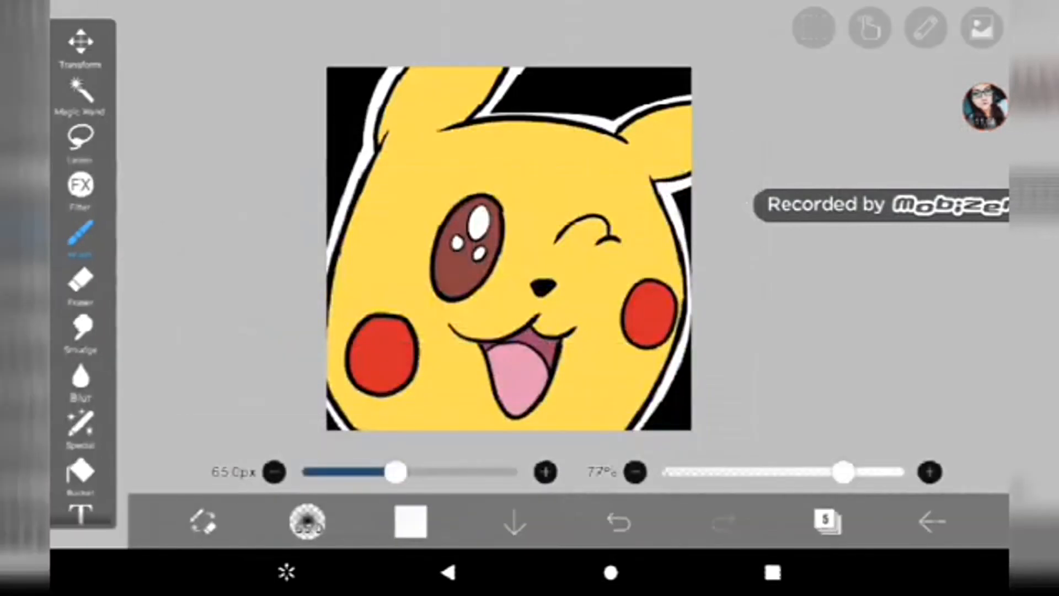
# - Airbrush brownish shadows on the clipped layer, then pick dark red for the cheeks
pyautogui.click(410, 521)
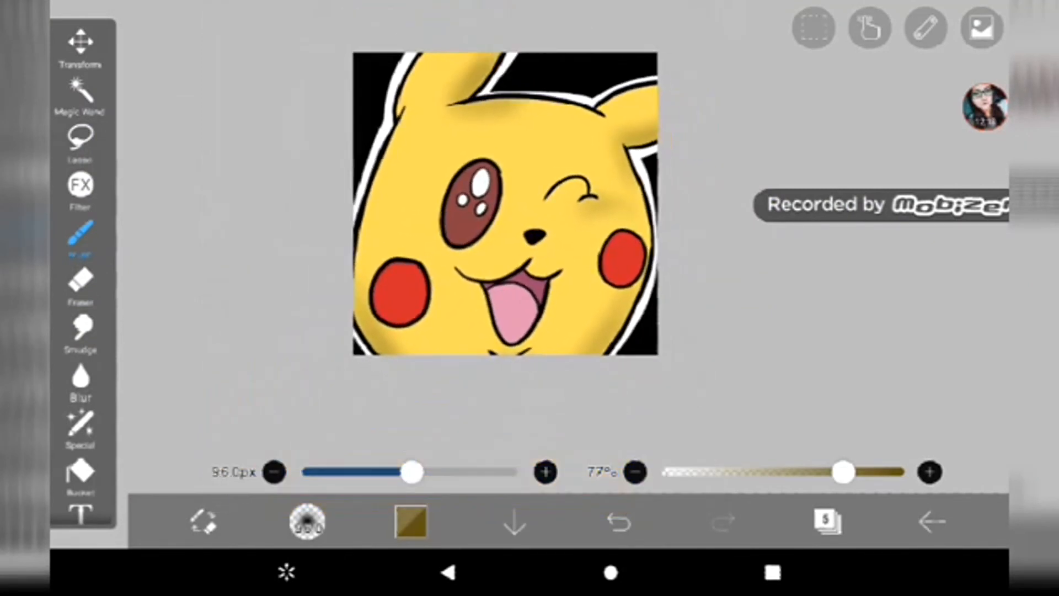
pyautogui.click(980, 28)
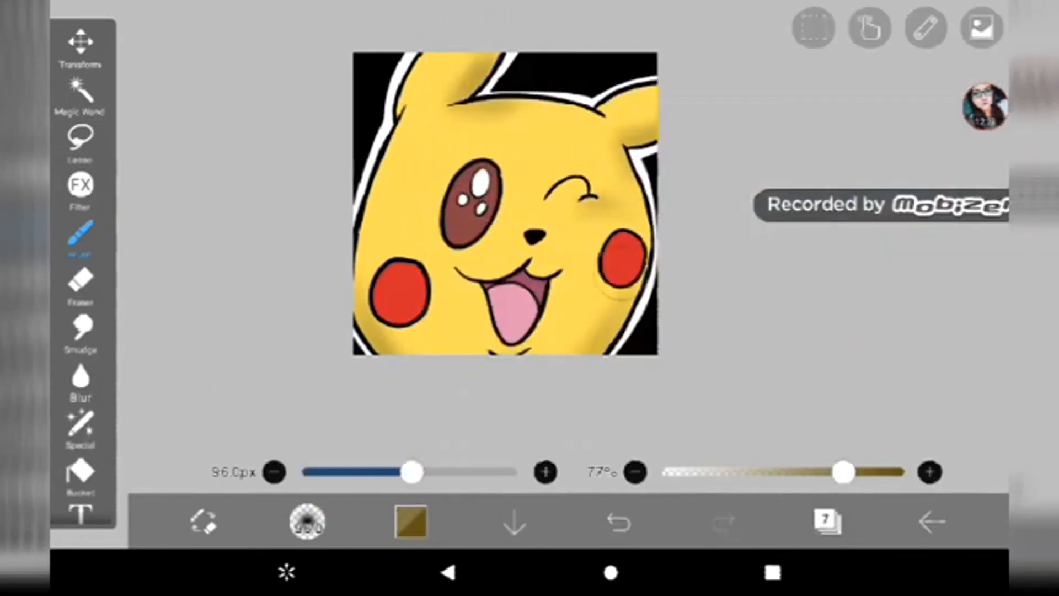
pyautogui.click(408, 522)
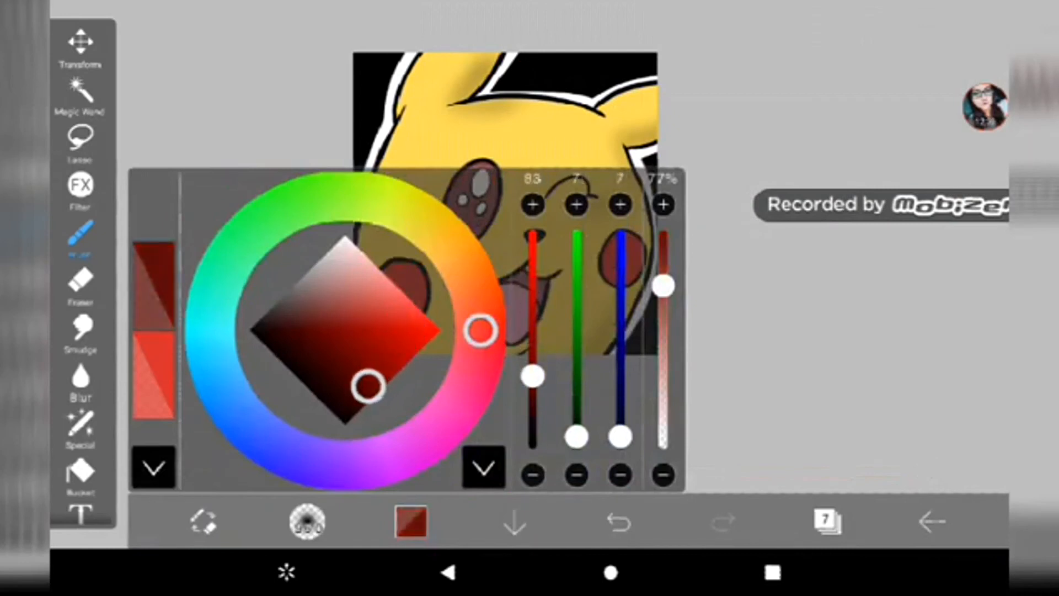